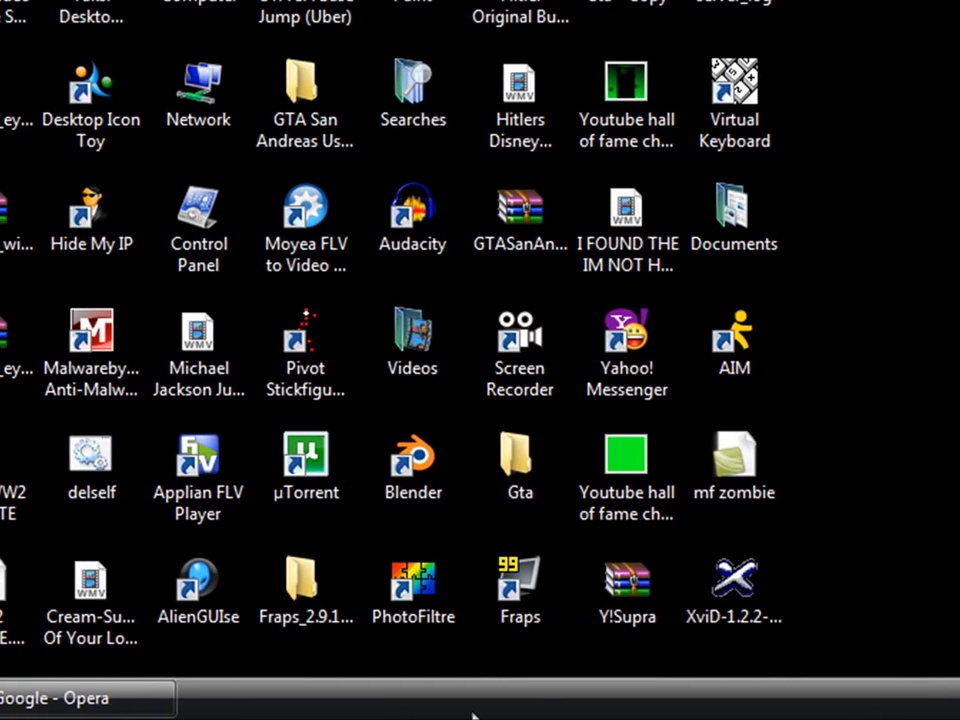
mouse_move(520, 680)
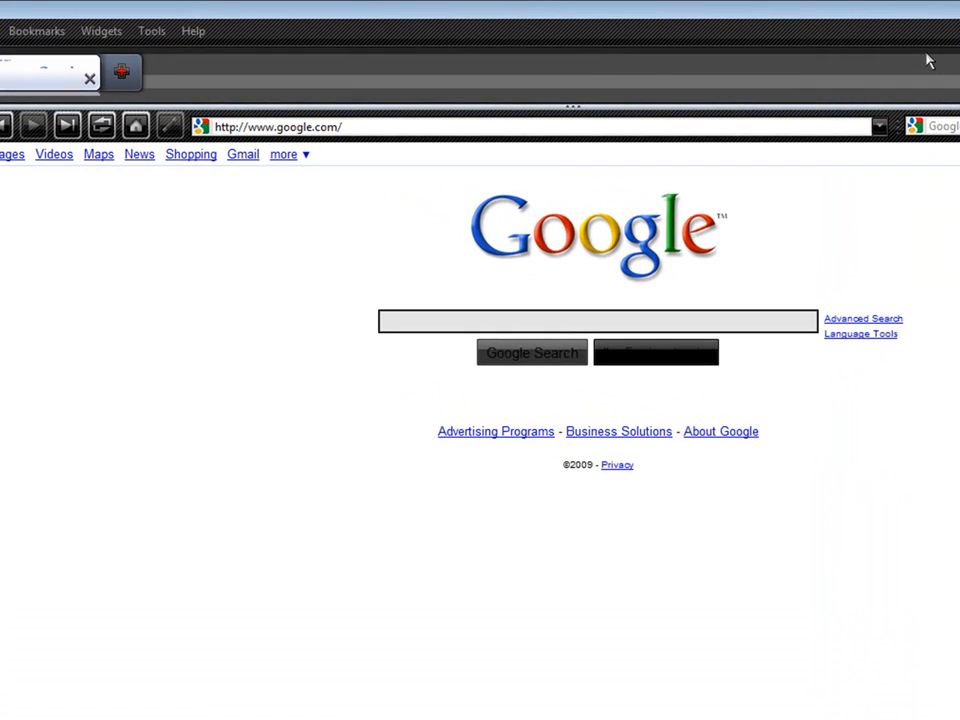
Step: Search Google for 'We Game' using the wegame.com suggestion to list results
left_click(595, 321)
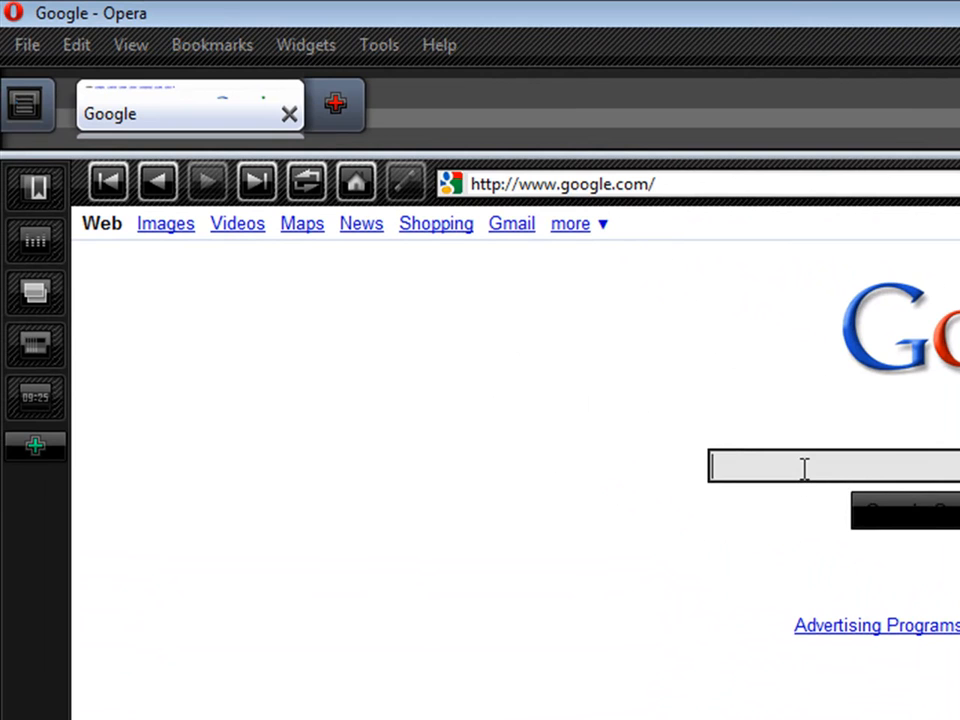
type("We")
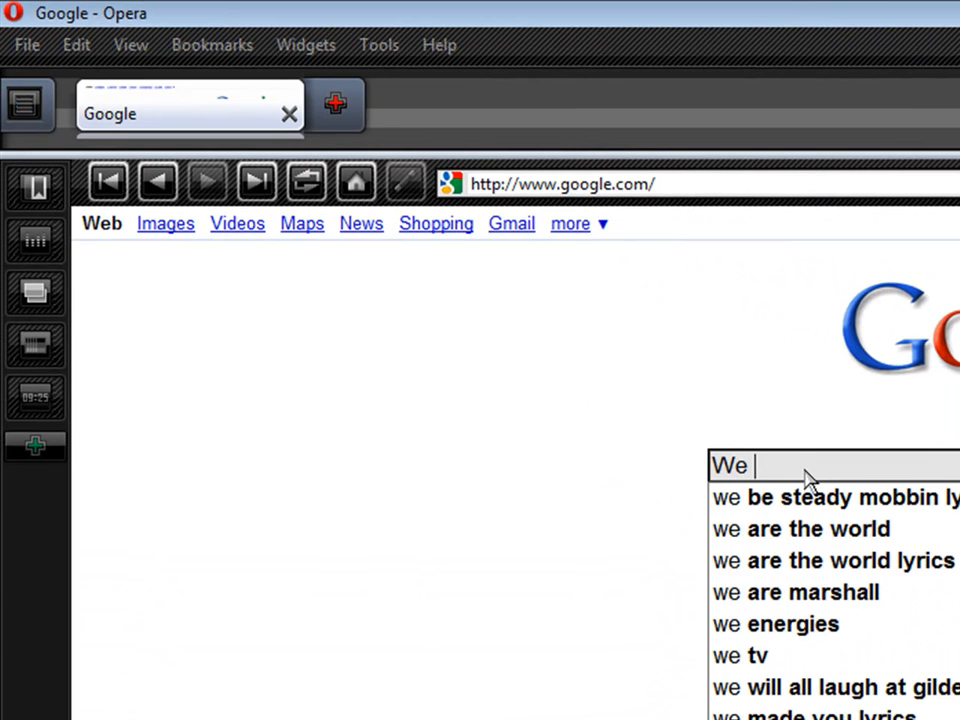
type("Game")
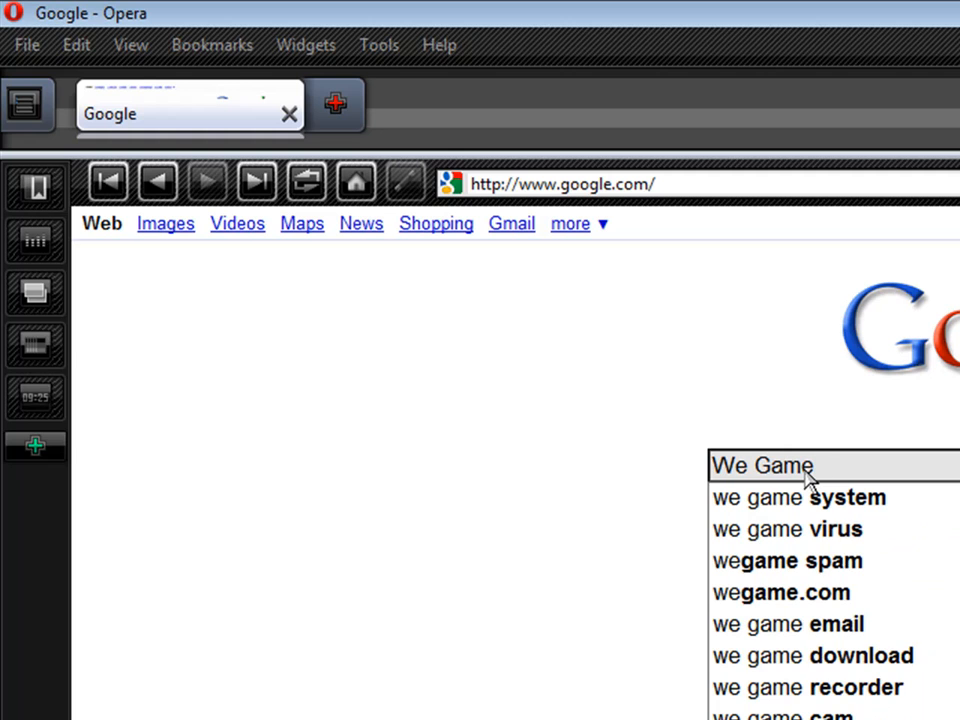
left_click(762, 466)
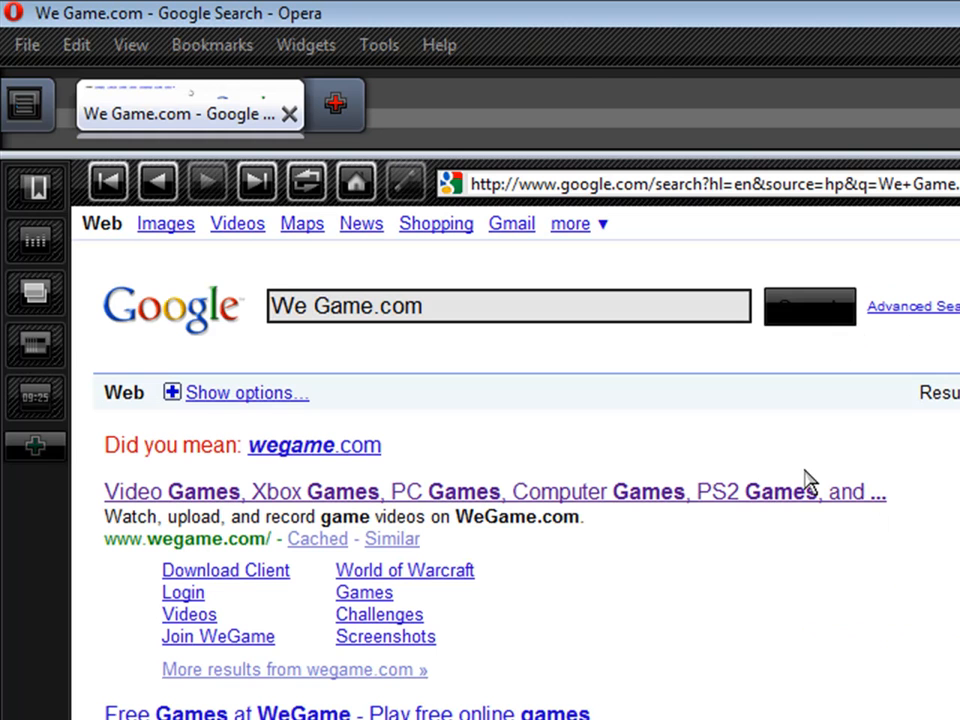
mouse_move(642, 510)
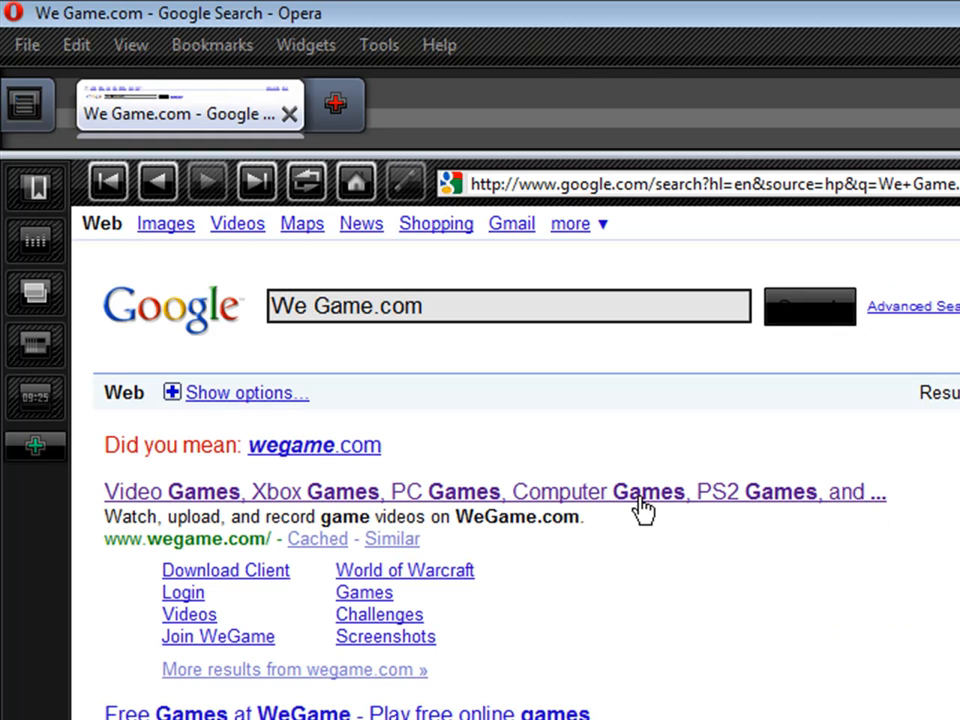
left_click(640, 491)
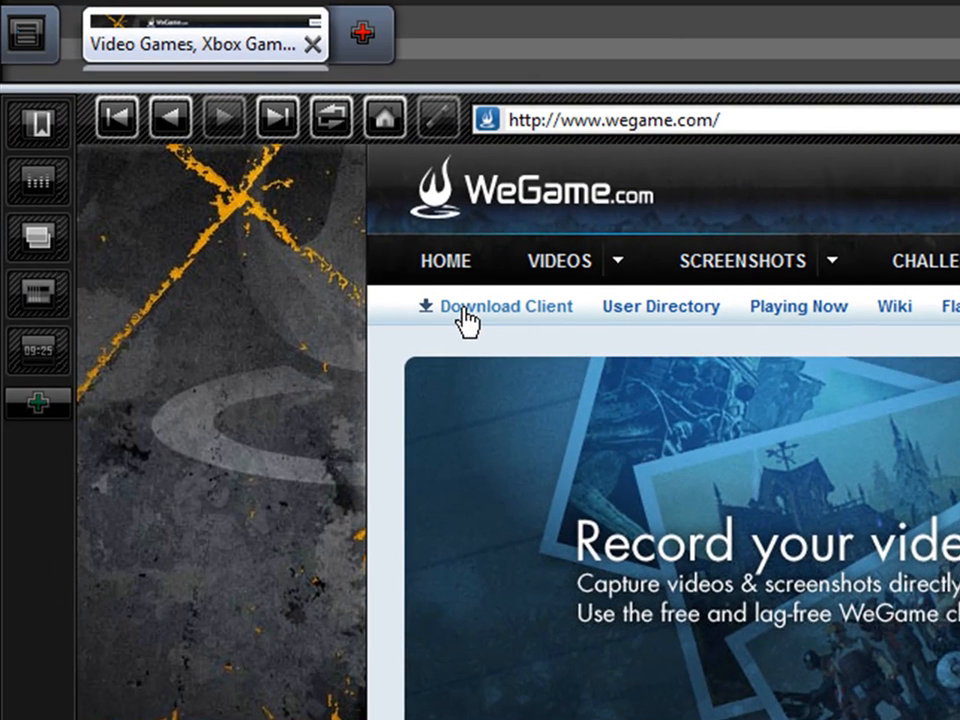
Step: Go to the Download Client page and look through its contents
left_click(507, 306)
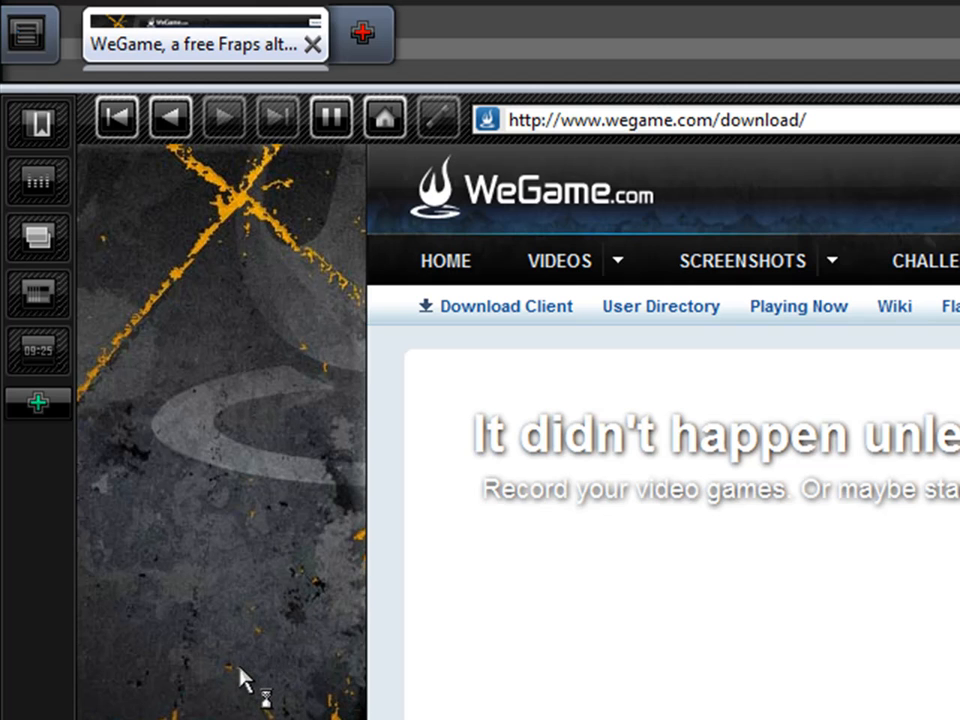
scroll("down", 3)
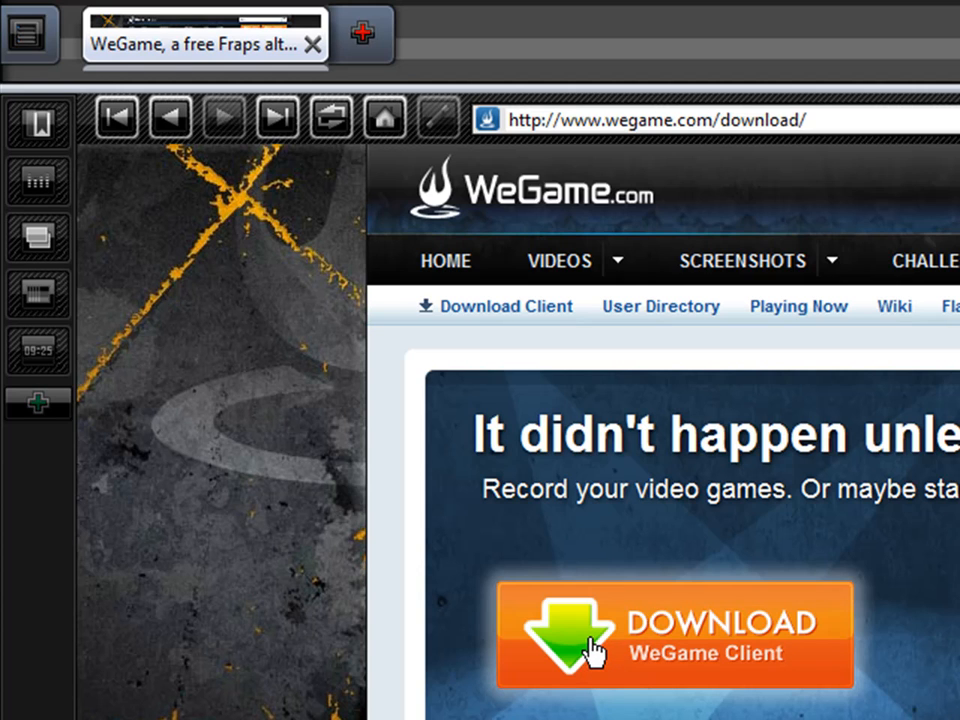
scroll("down", 3)
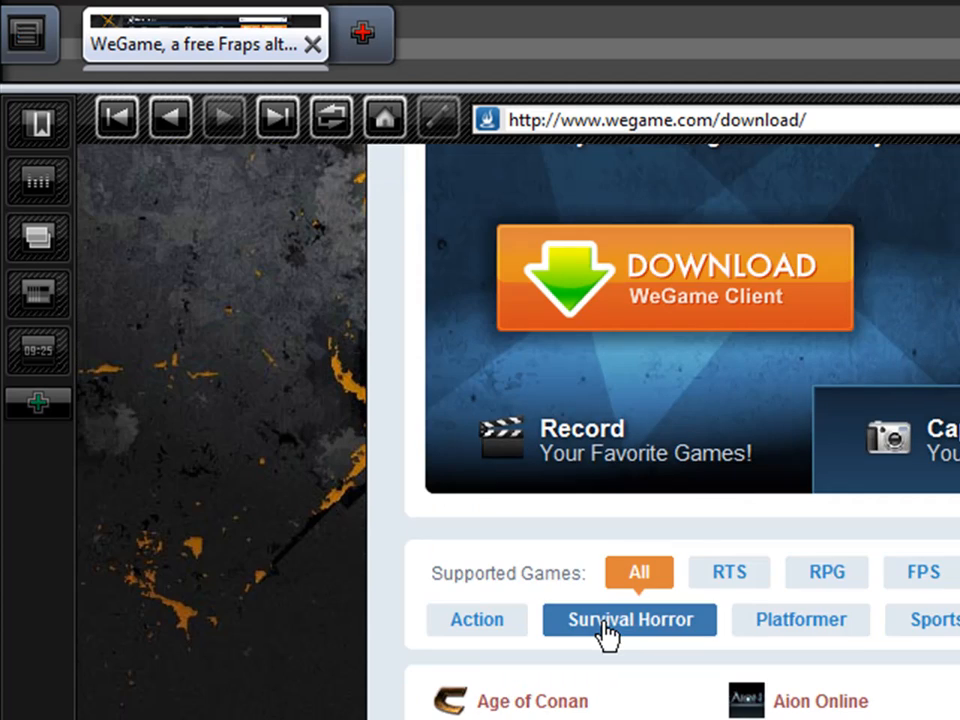
mouse_move(600, 650)
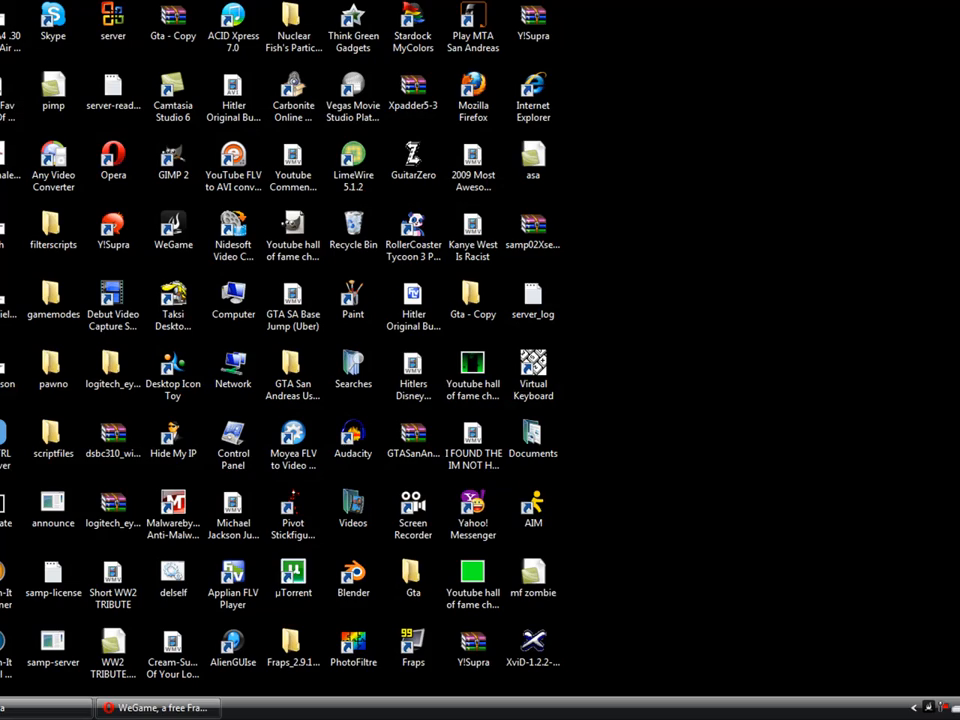
Step: Return to the desktop and launch the installed WeGame client
left_click(52, 368)
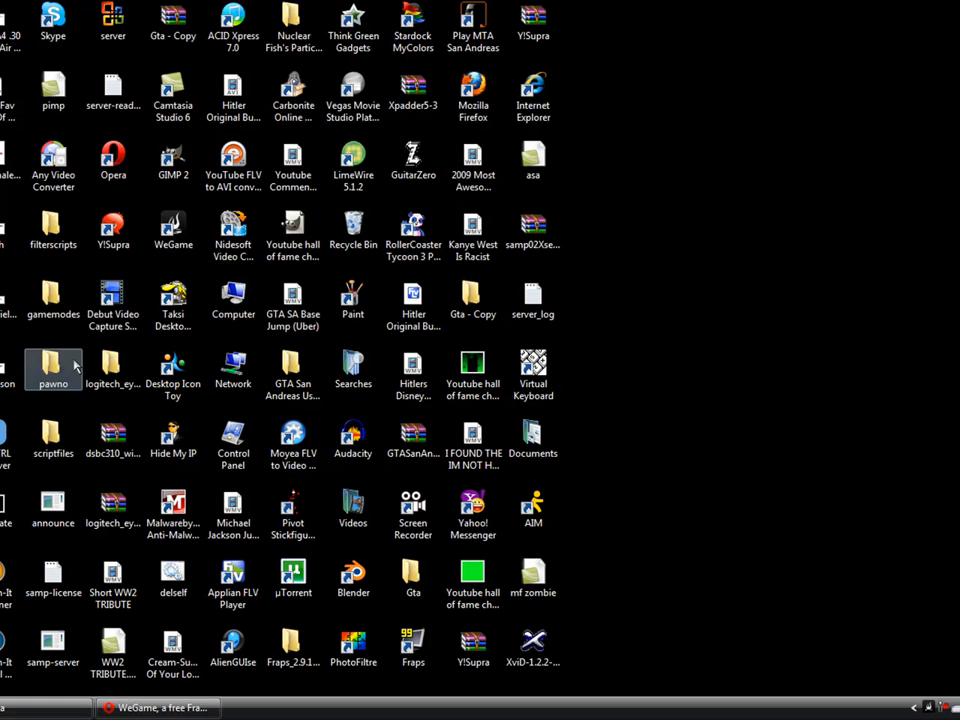
left_click(233, 160)
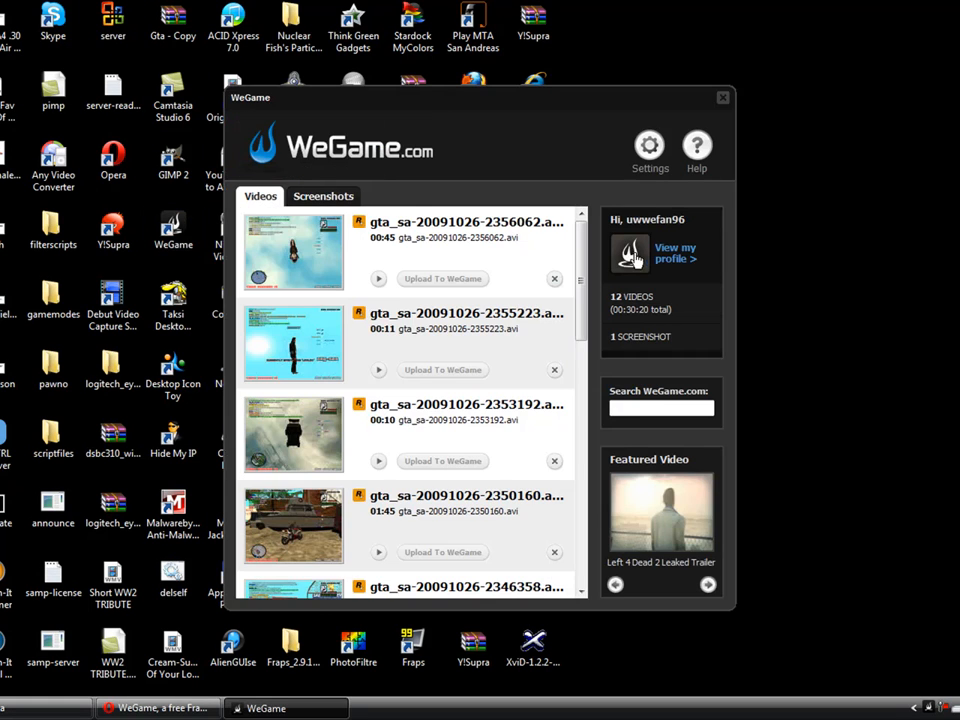
Step: Scroll the Videos list to the bottom to reveal all 12 recorded GTA clips
scroll("down", 3)
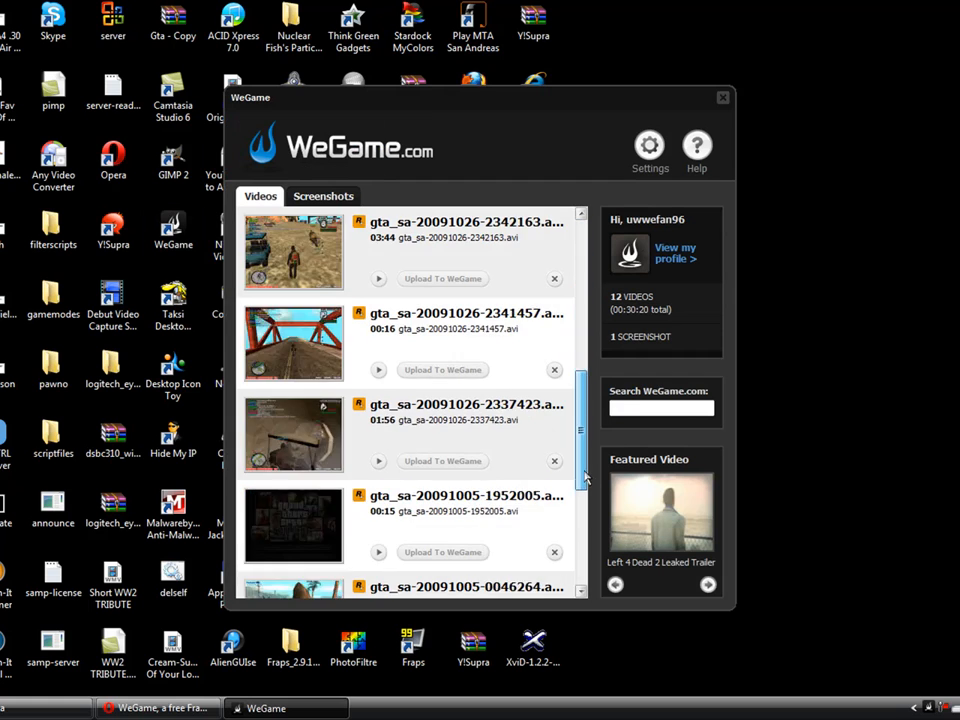
scroll("down", 3)
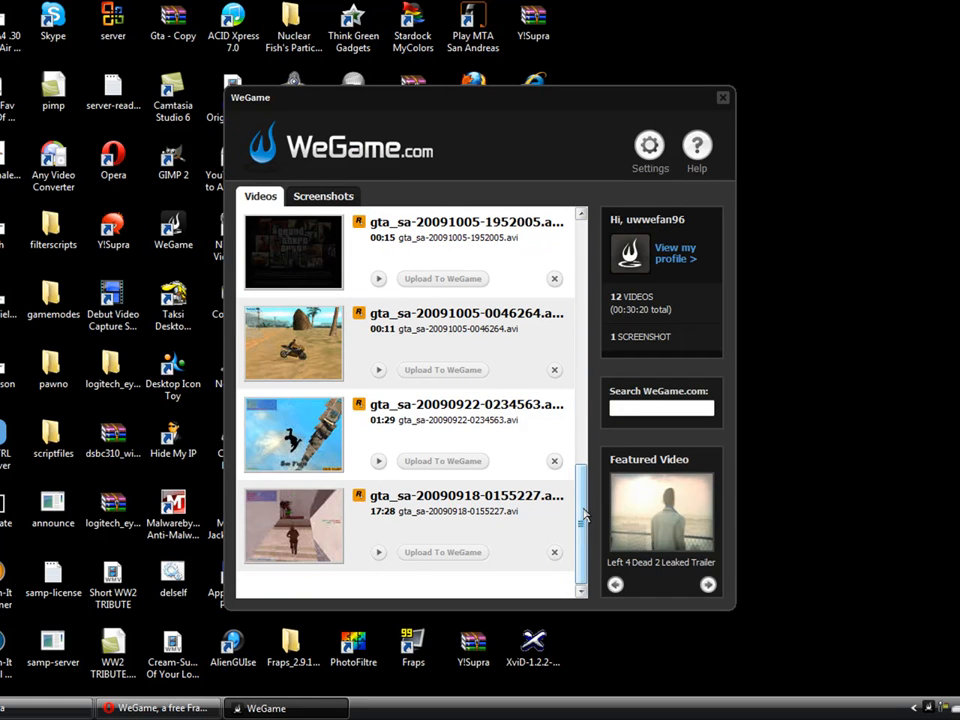